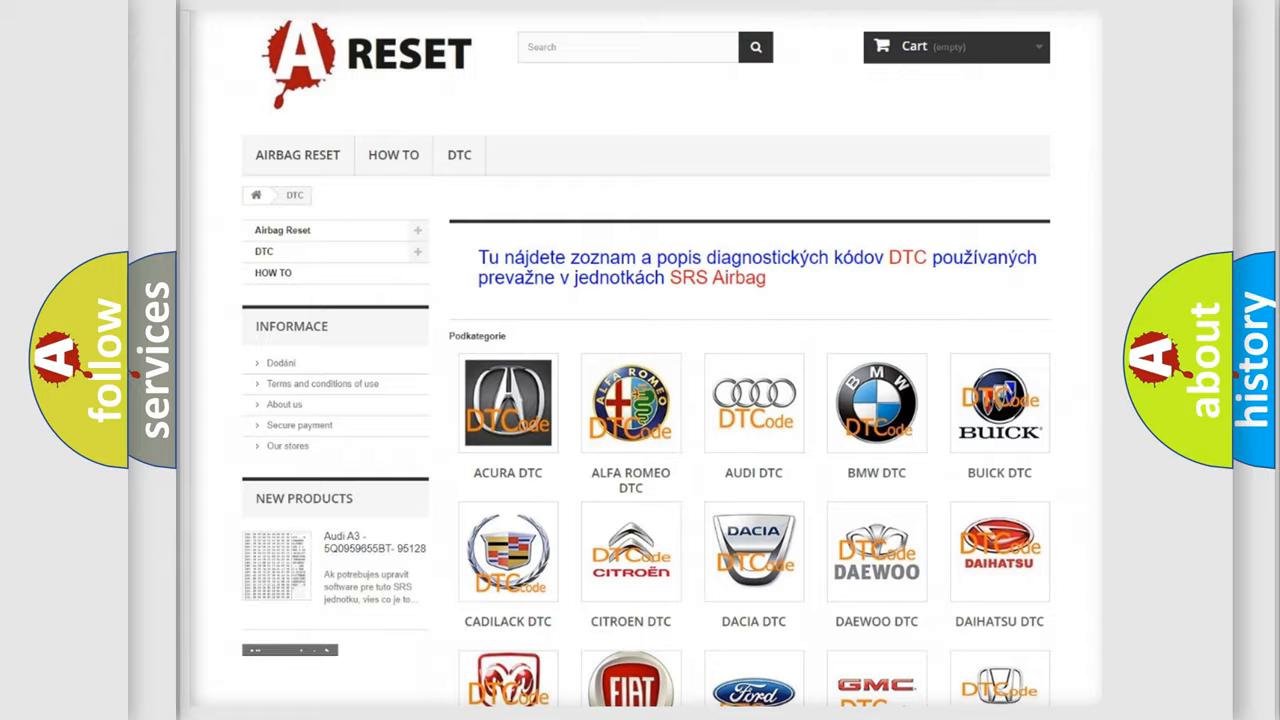
Scroll the DTC category page and open the FIAT DTC listing.
scroll("down", 3)
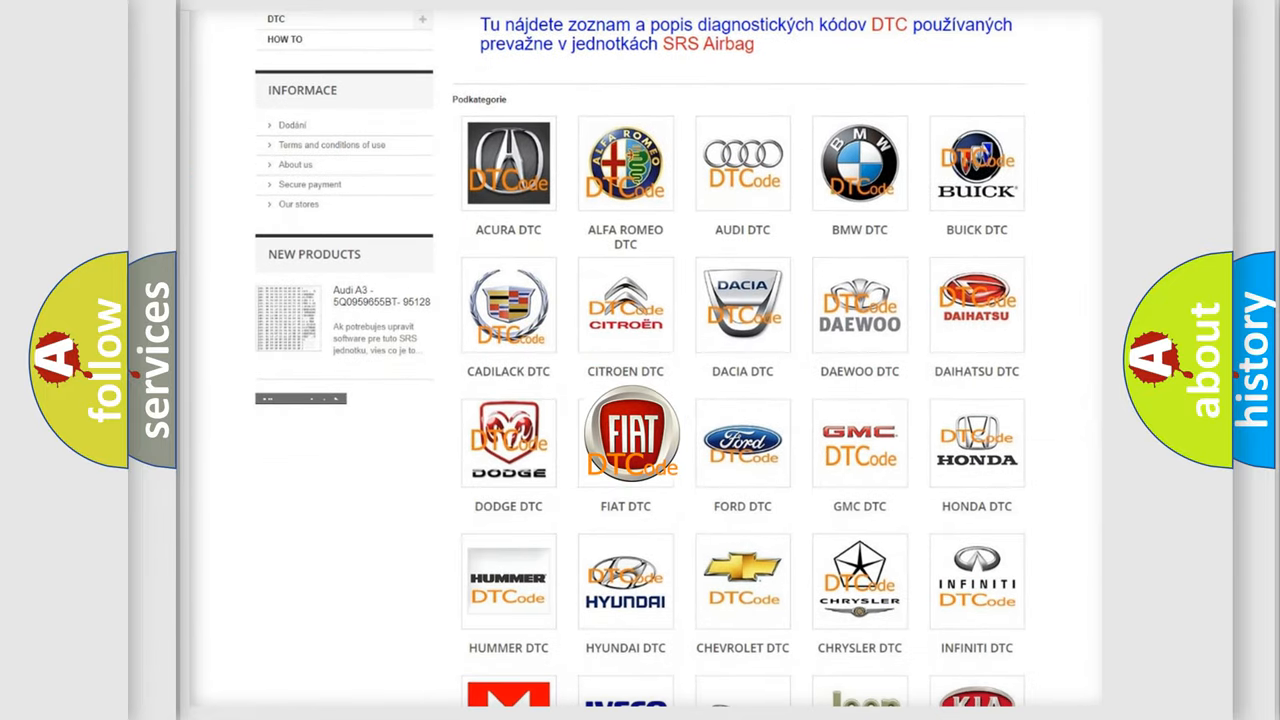
left_click(625, 435)
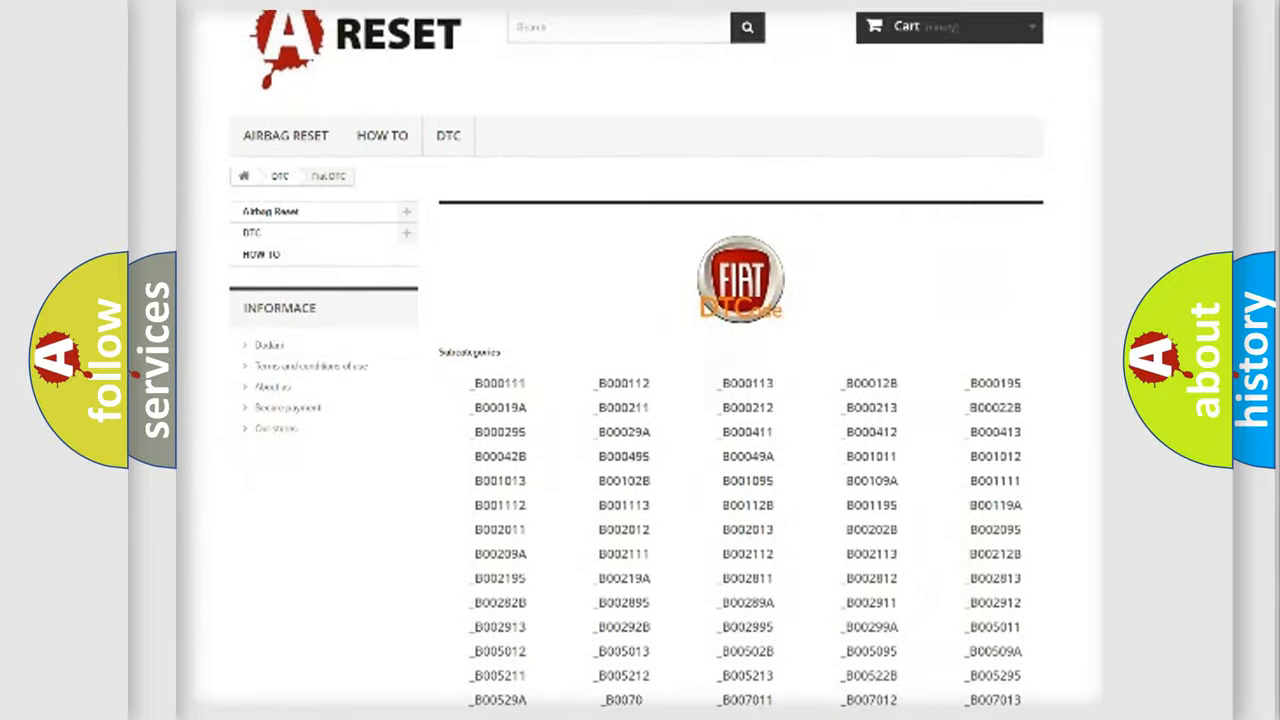
scroll("down", 3)
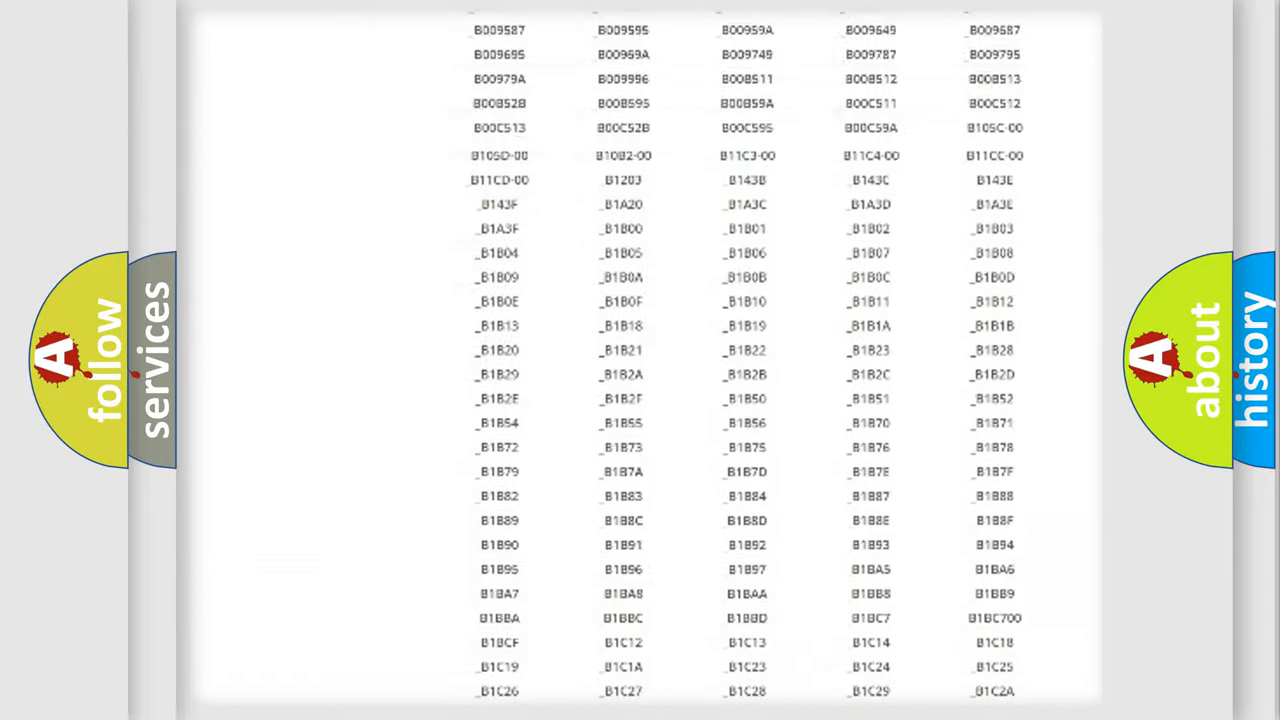
scroll("up", 3)
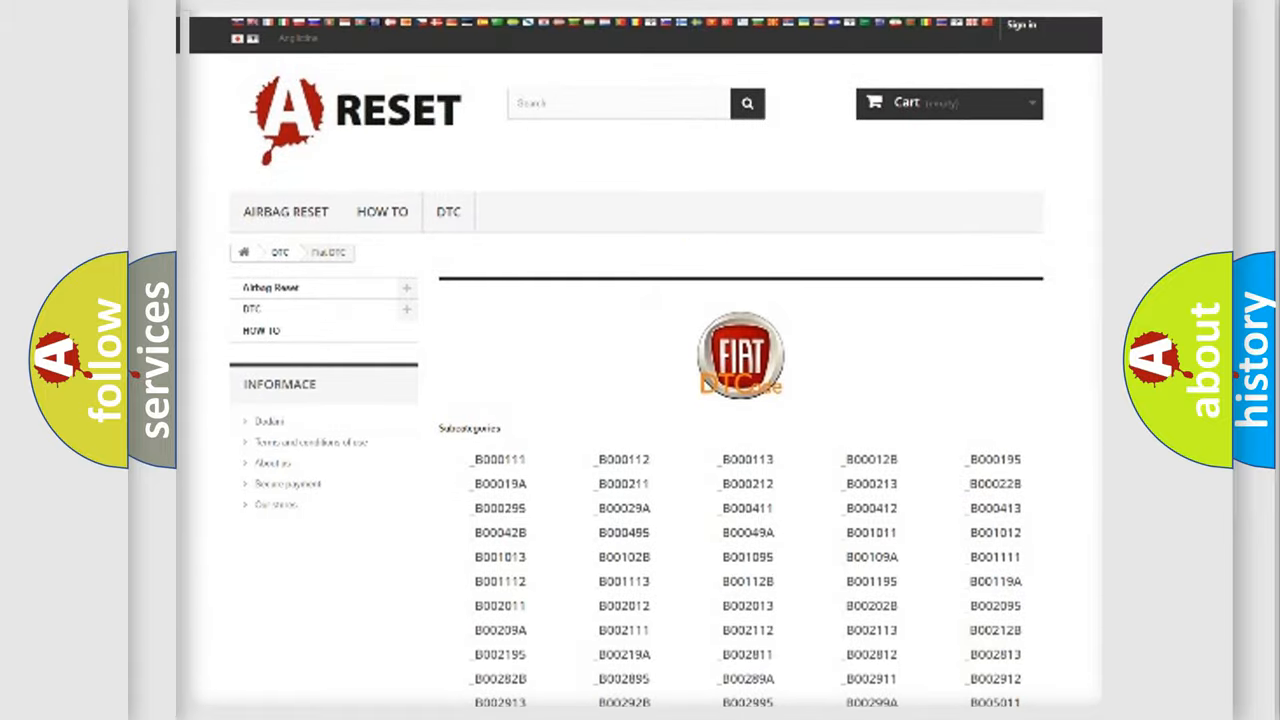